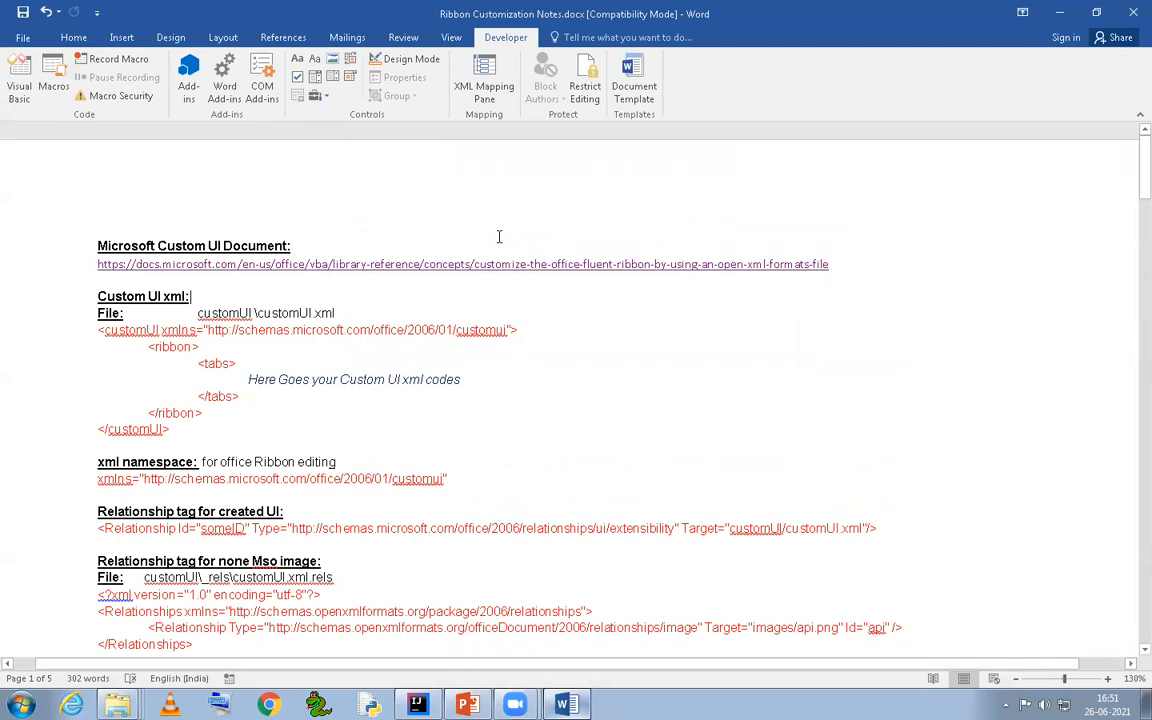
Review the Docs article's numbered steps, from the VBA callback through renaming the file to .zip
scroll("down", 3)
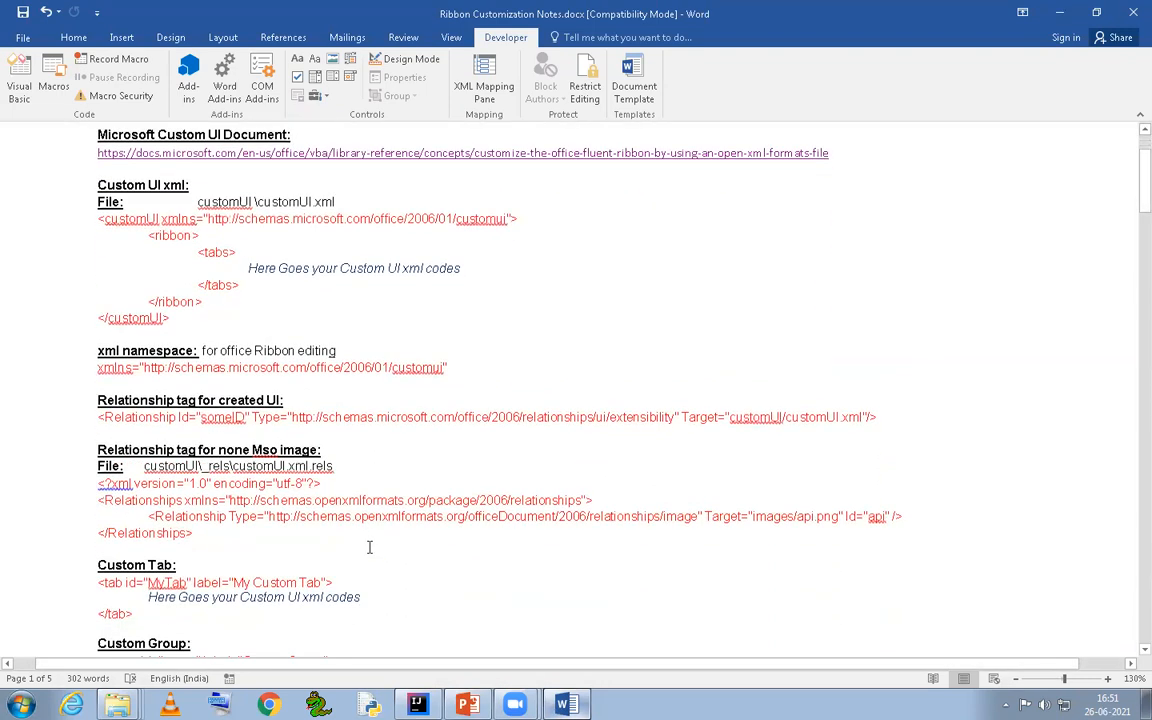
scroll("up", 3)
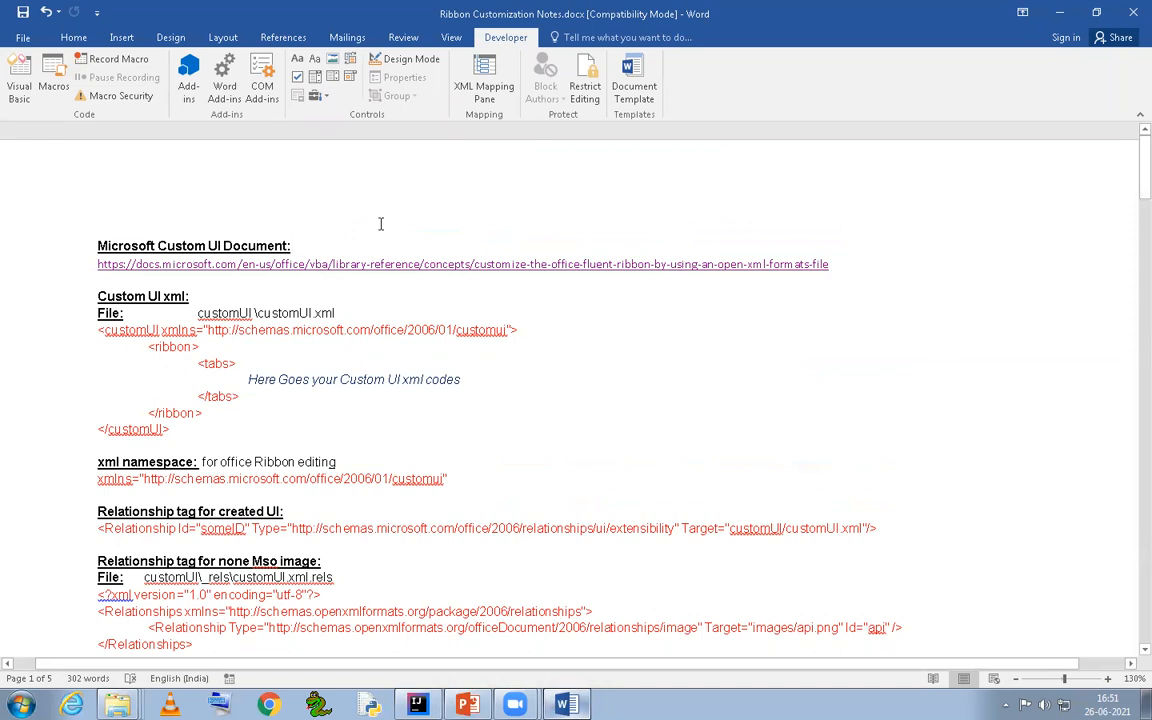
left_click(292, 246)
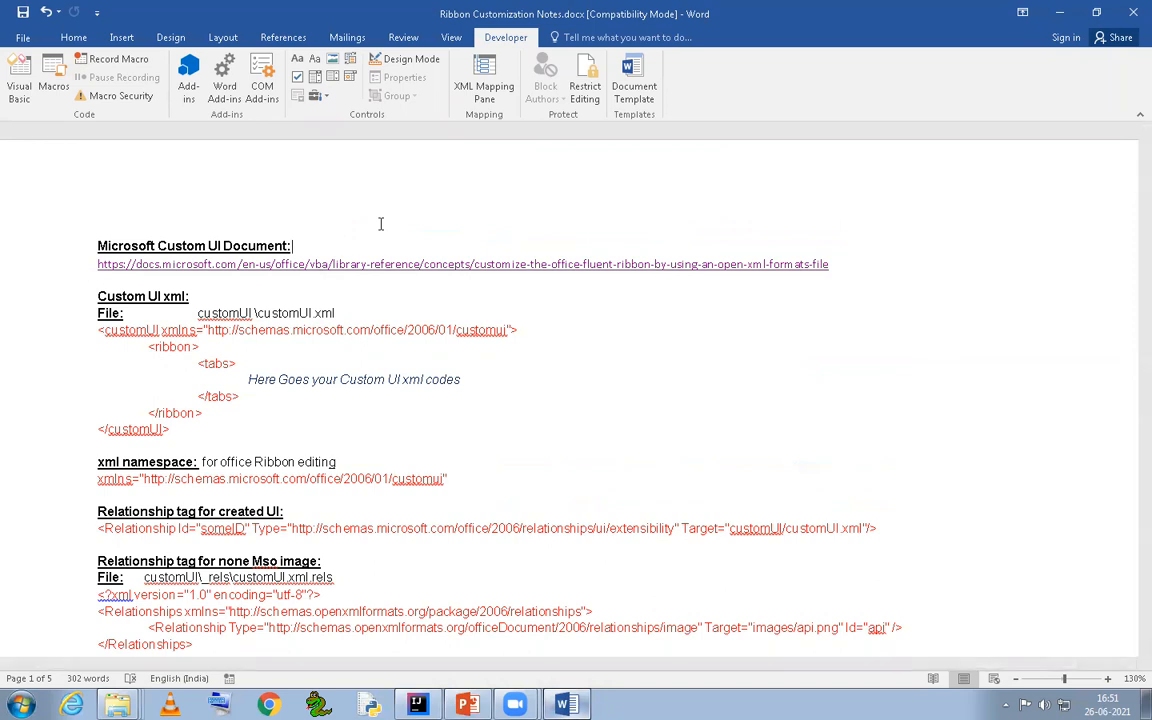
triple_click(462, 264)
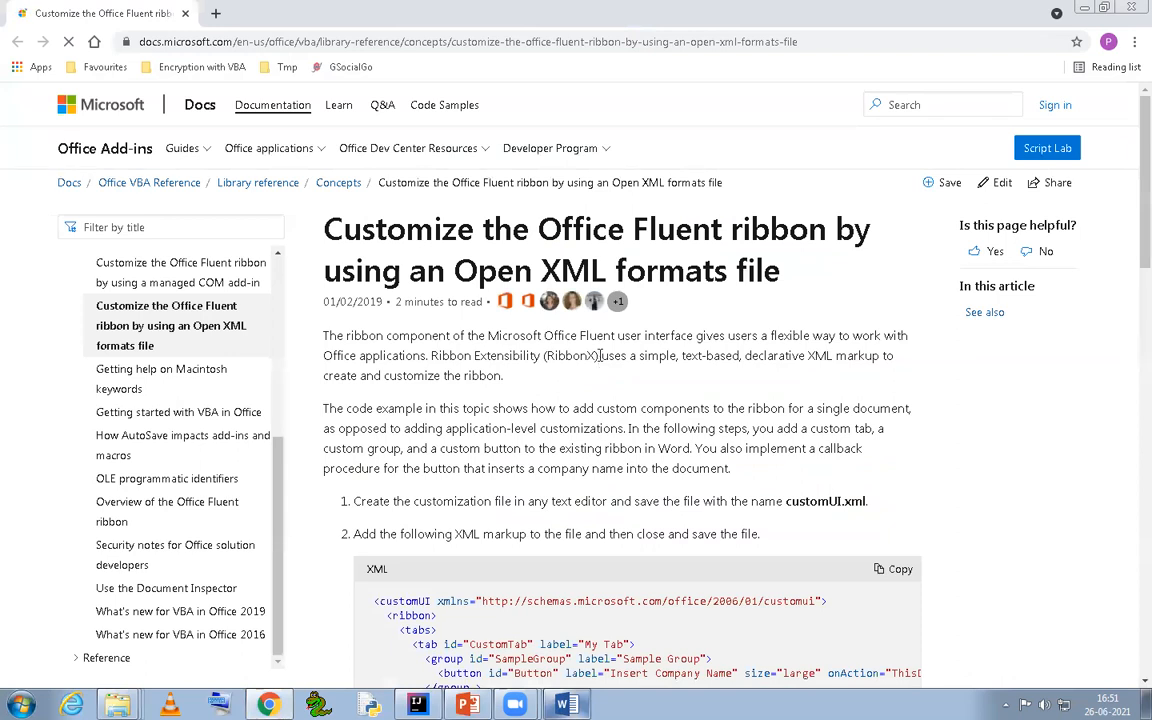
scroll("down", 3)
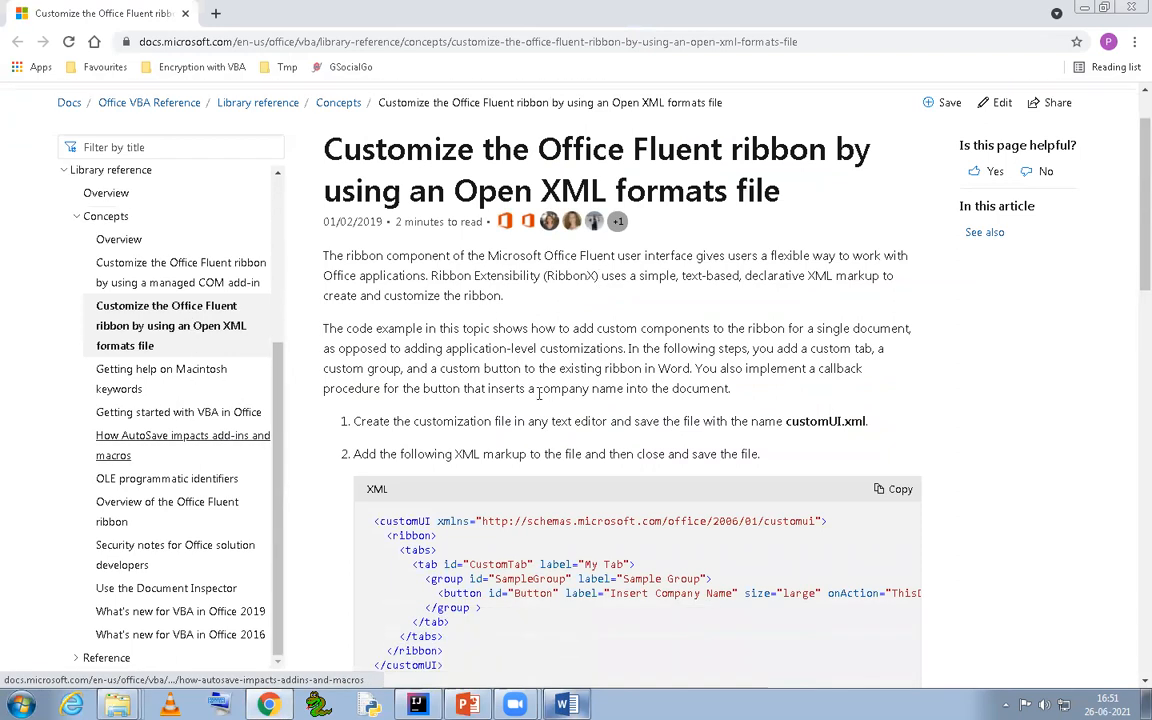
scroll("down", 3)
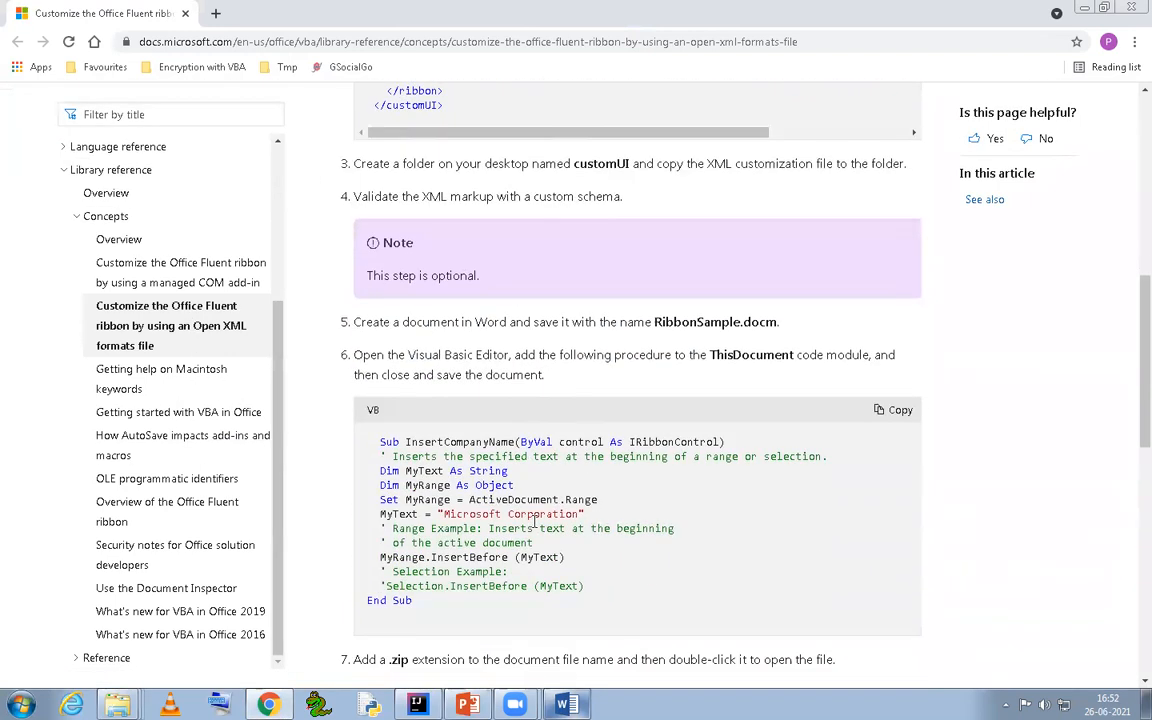
scroll("down", 3)
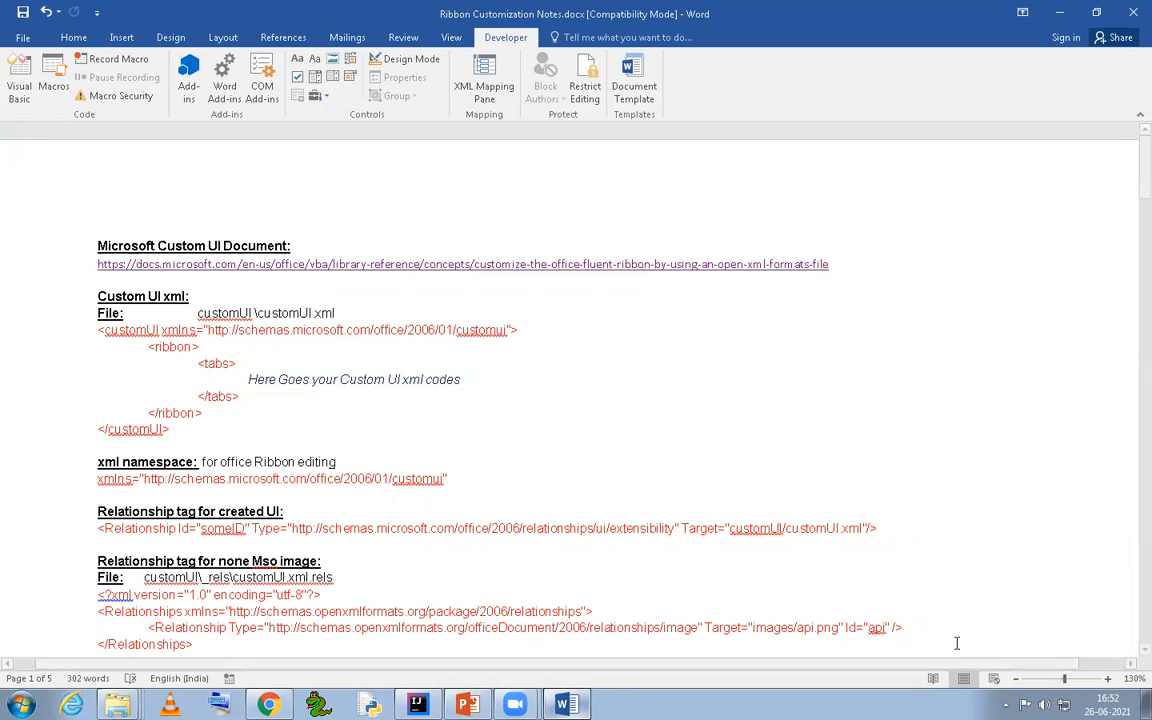
mouse_move(1053, 650)
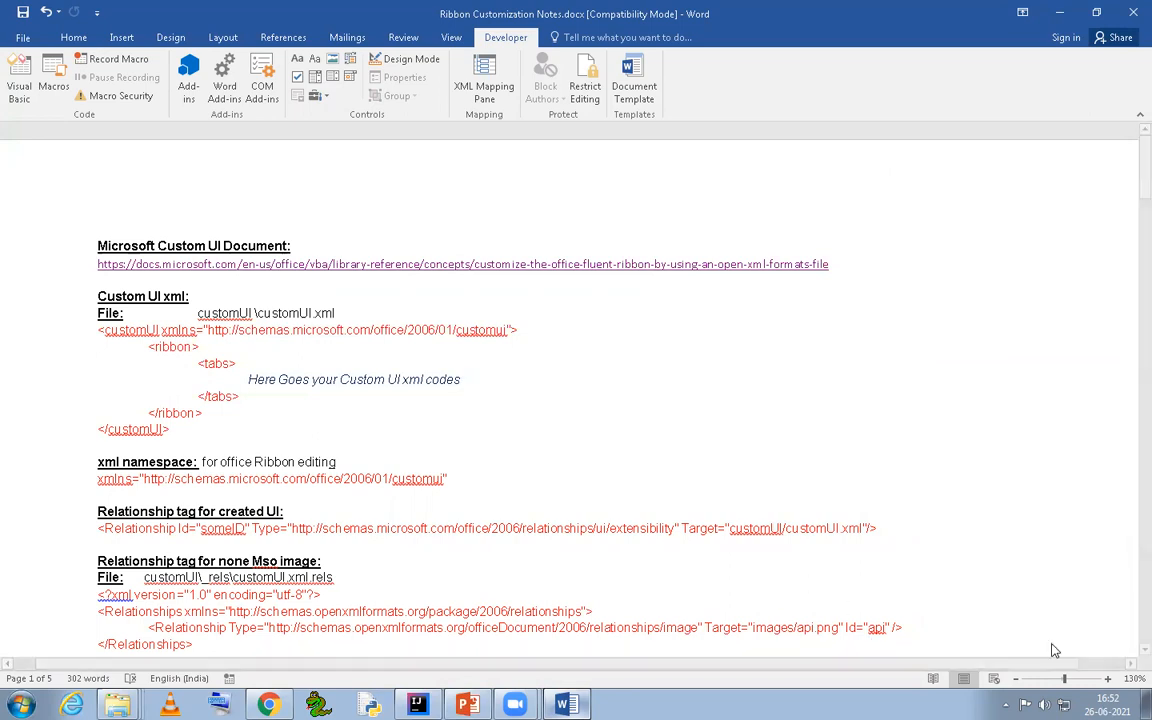